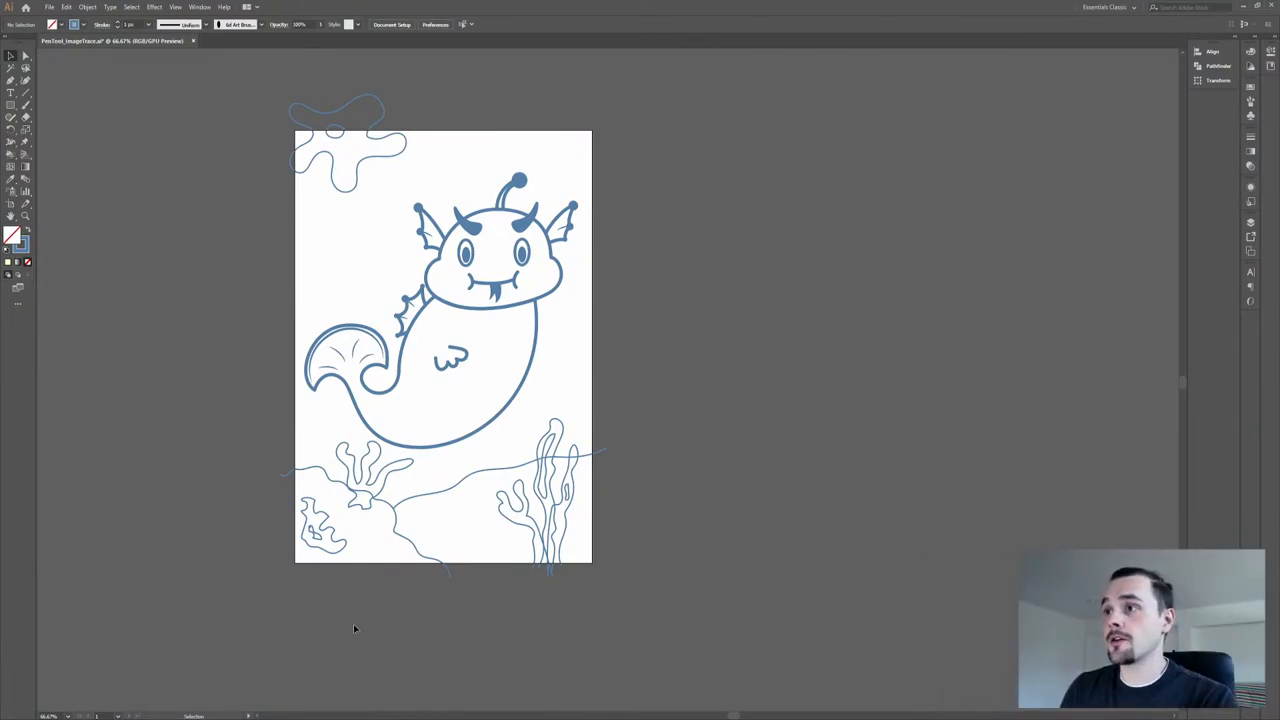
pyautogui.moveTo(594, 588)
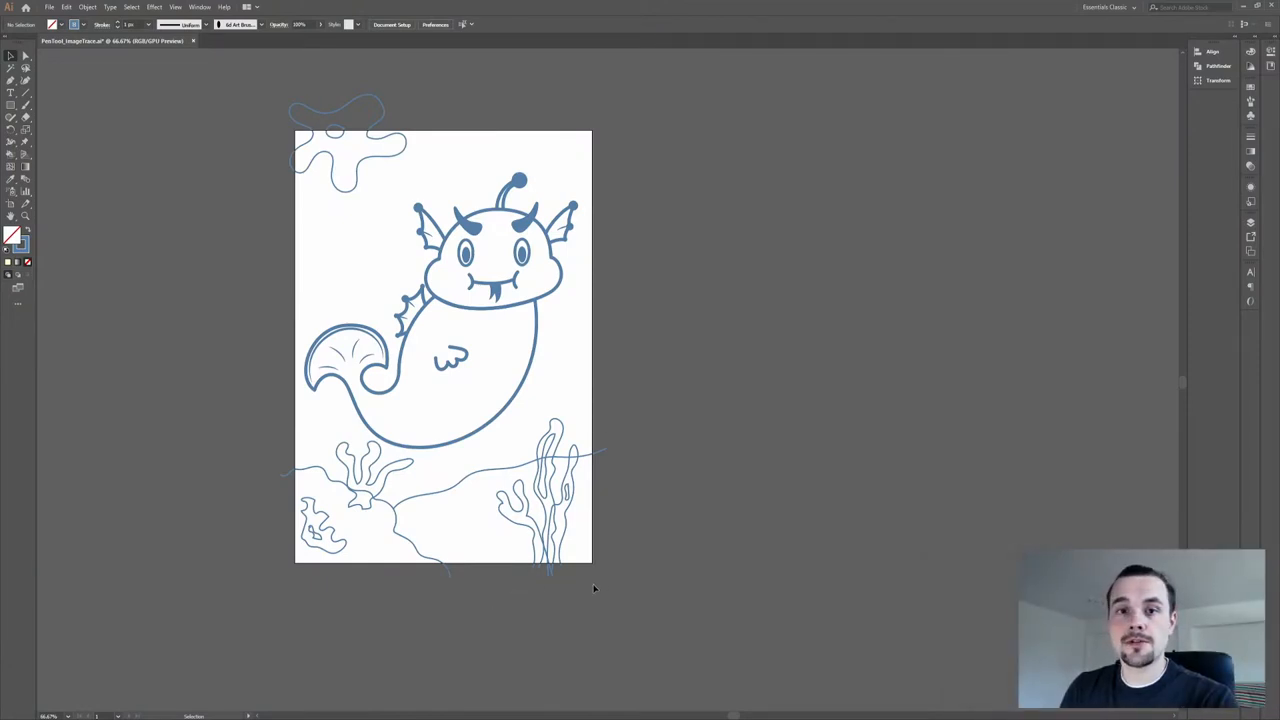
# Dismiss the Blob Brush options, hide the rough black sketch layer and bring up the Layers panel
pyautogui.click(340, 486)
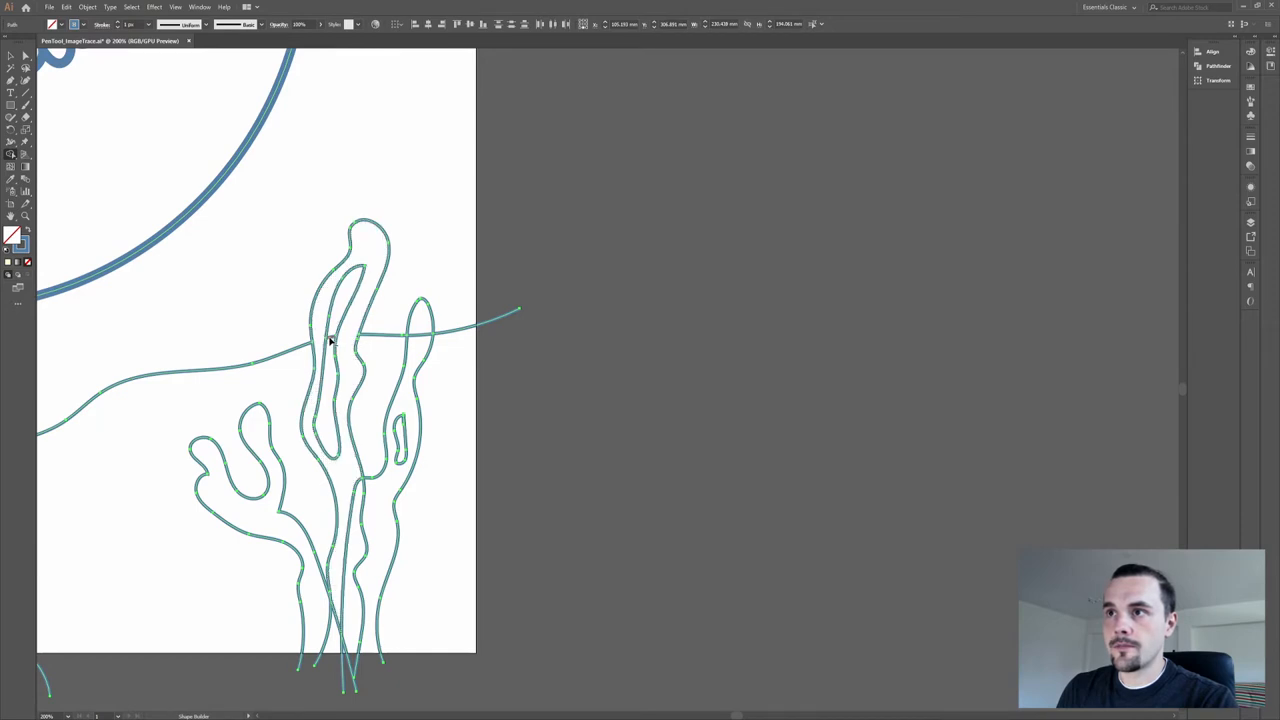
pyautogui.click(420, 320)
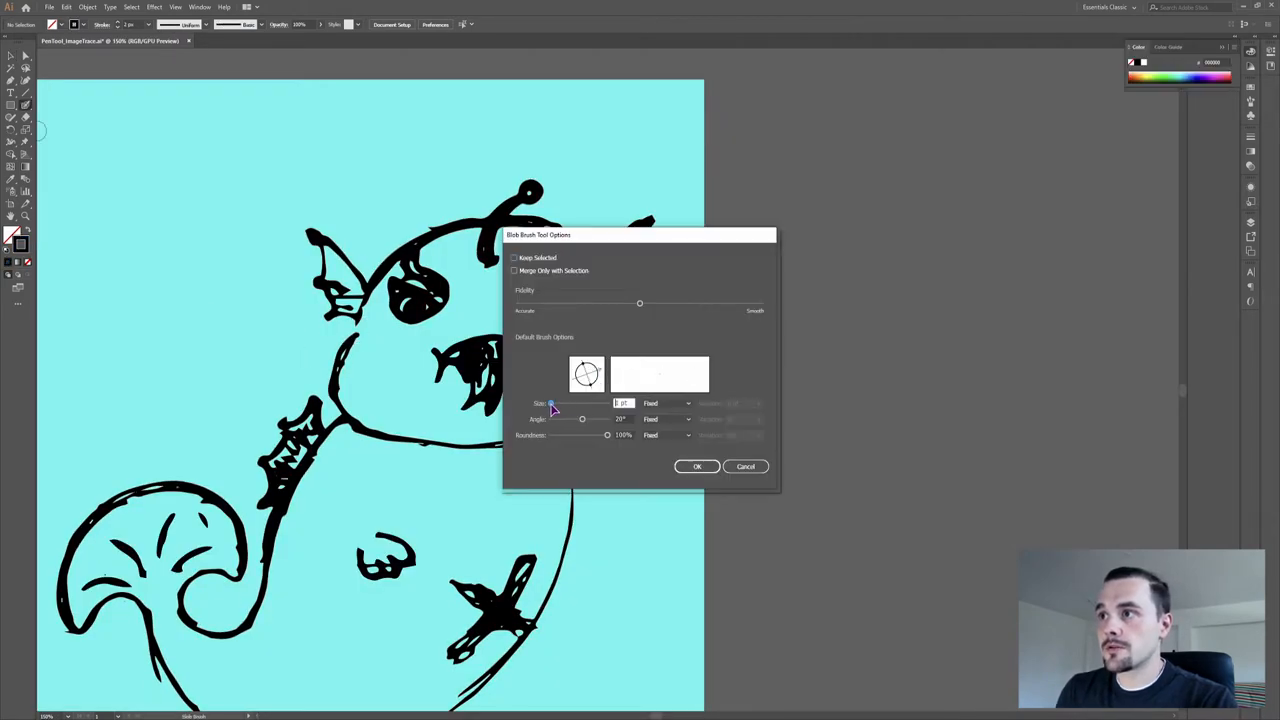
pyautogui.click(696, 466)
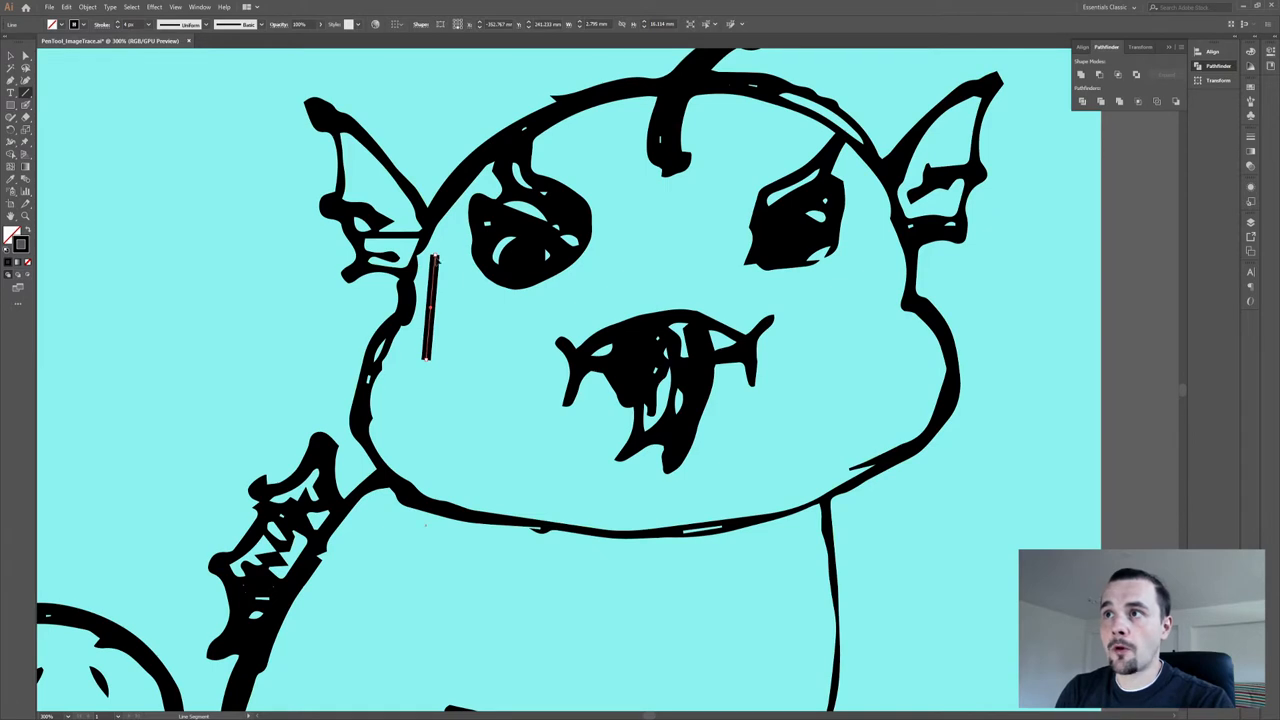
pyautogui.click(88, 8)
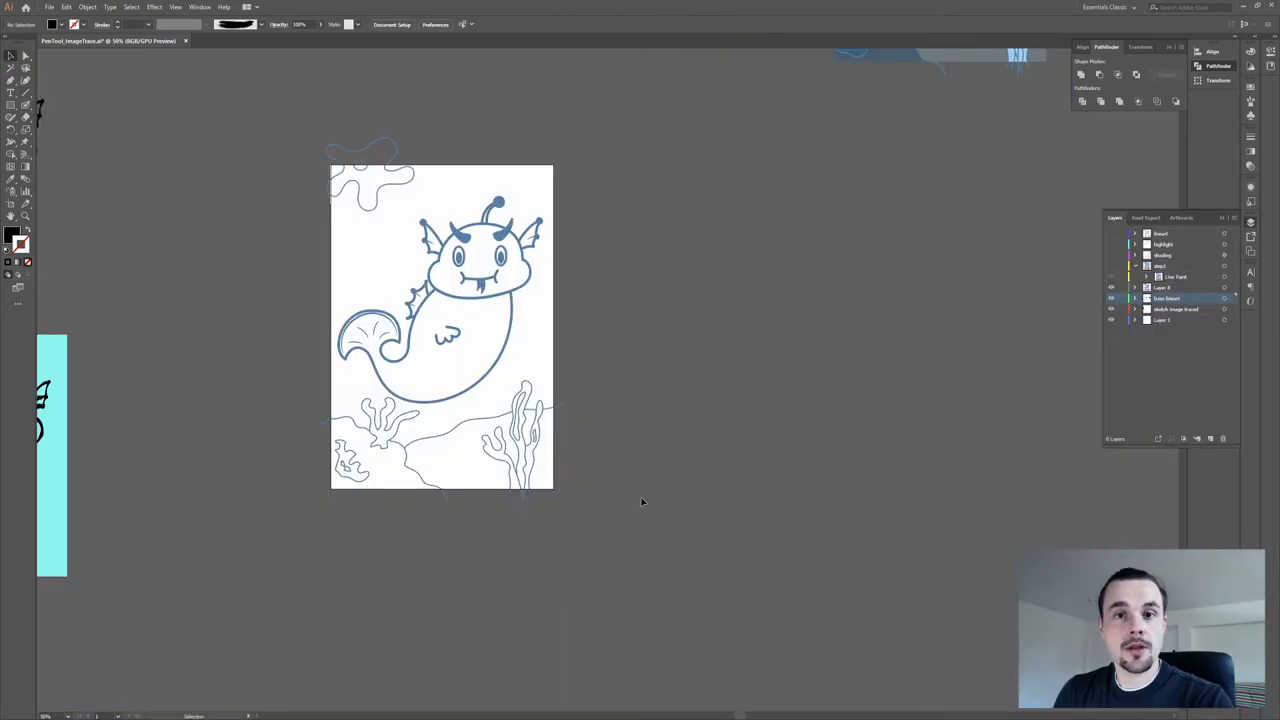
# Select all the blue line art and Alt-drag a duplicate onto the canvas right of the artboard
pyautogui.click(440, 320)
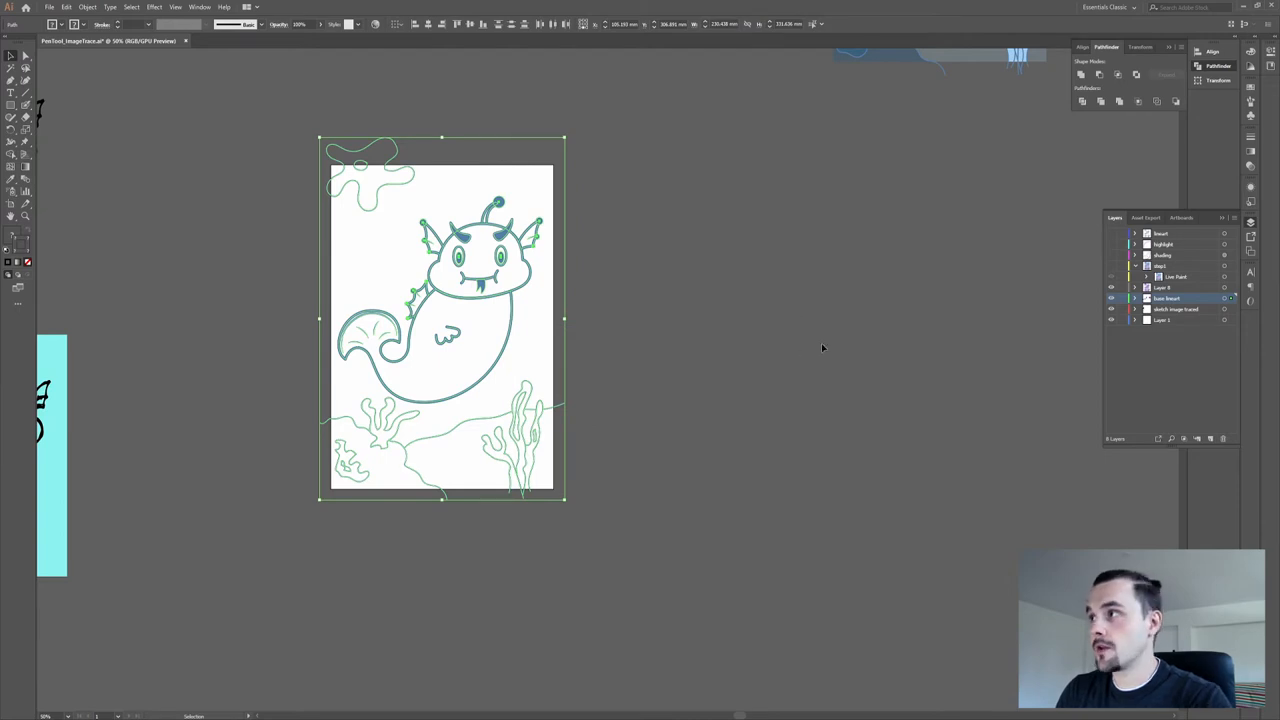
pyautogui.click(1212, 440)
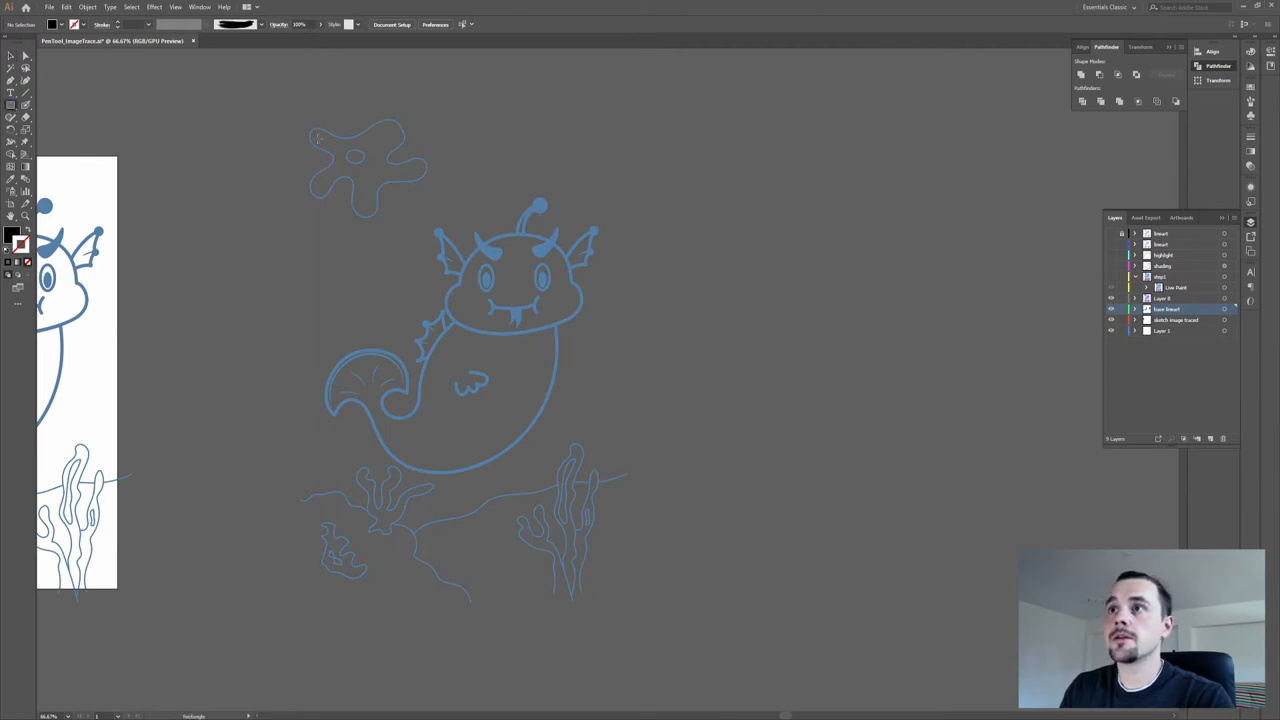
# Draw a backdrop rectangle behind the copy and change its black fill to pale yellow
pyautogui.rightClick(464, 360)
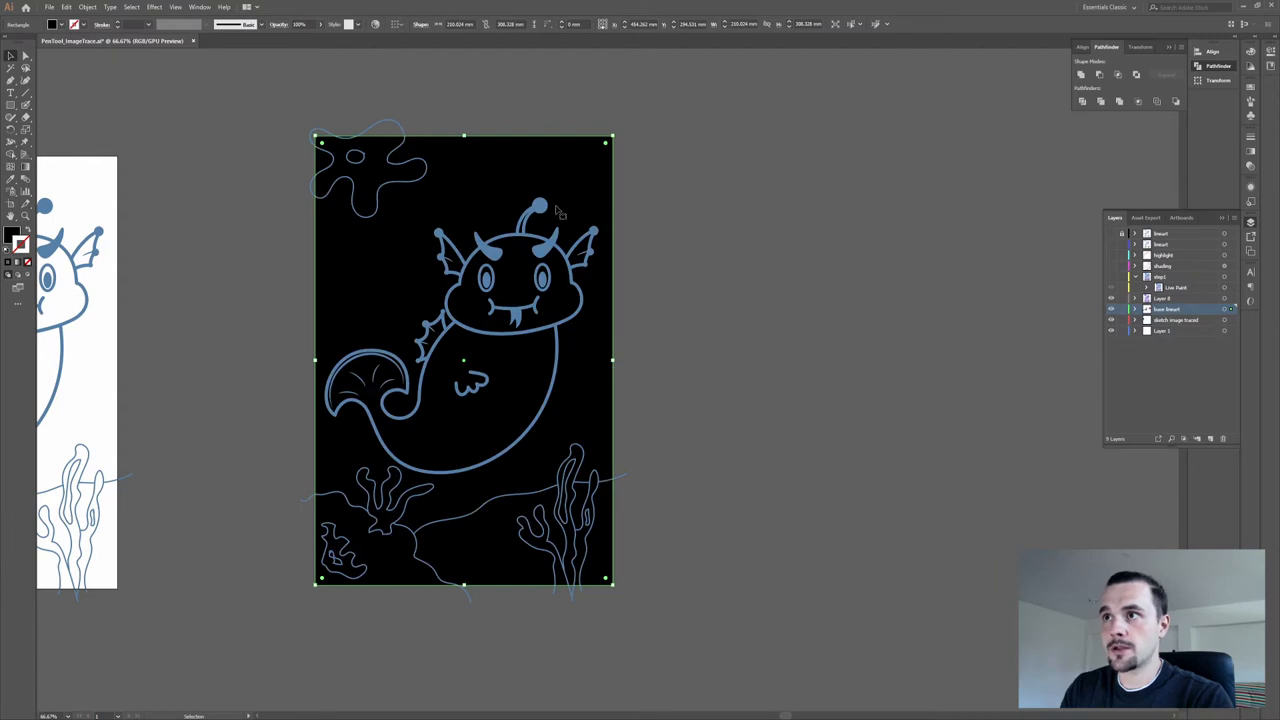
pyautogui.doubleClick(12, 236)
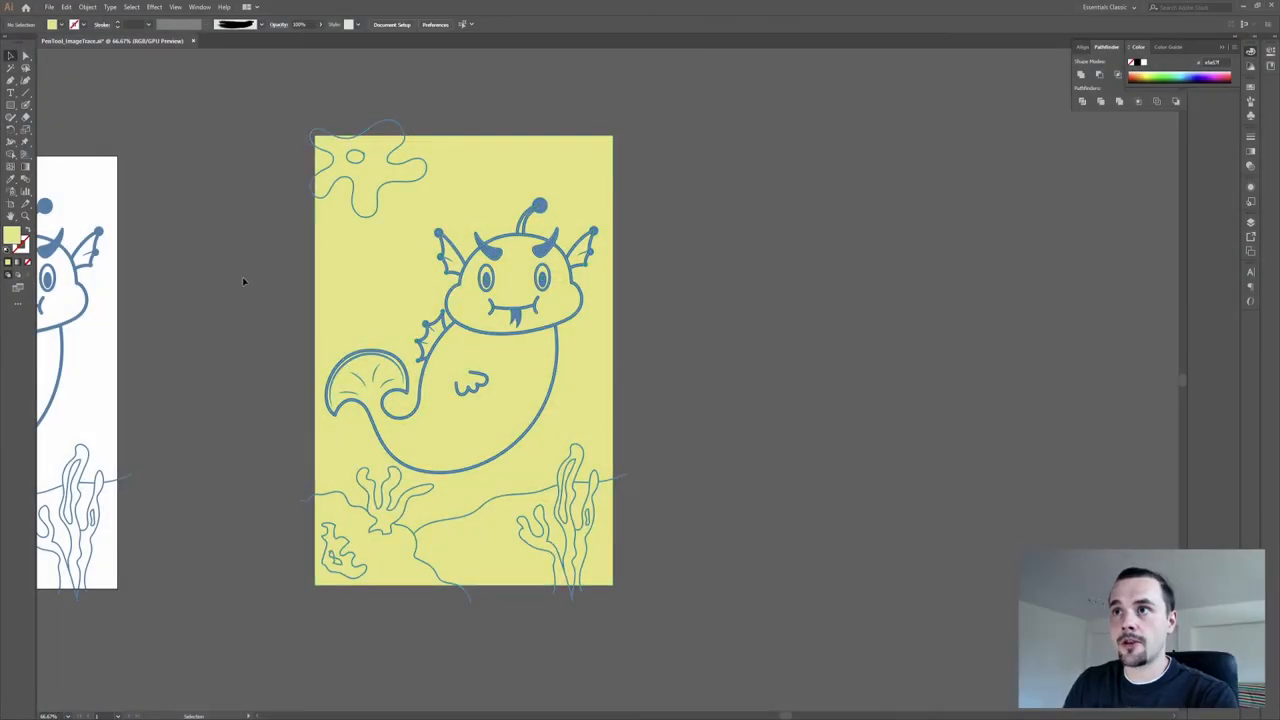
pyautogui.click(464, 360)
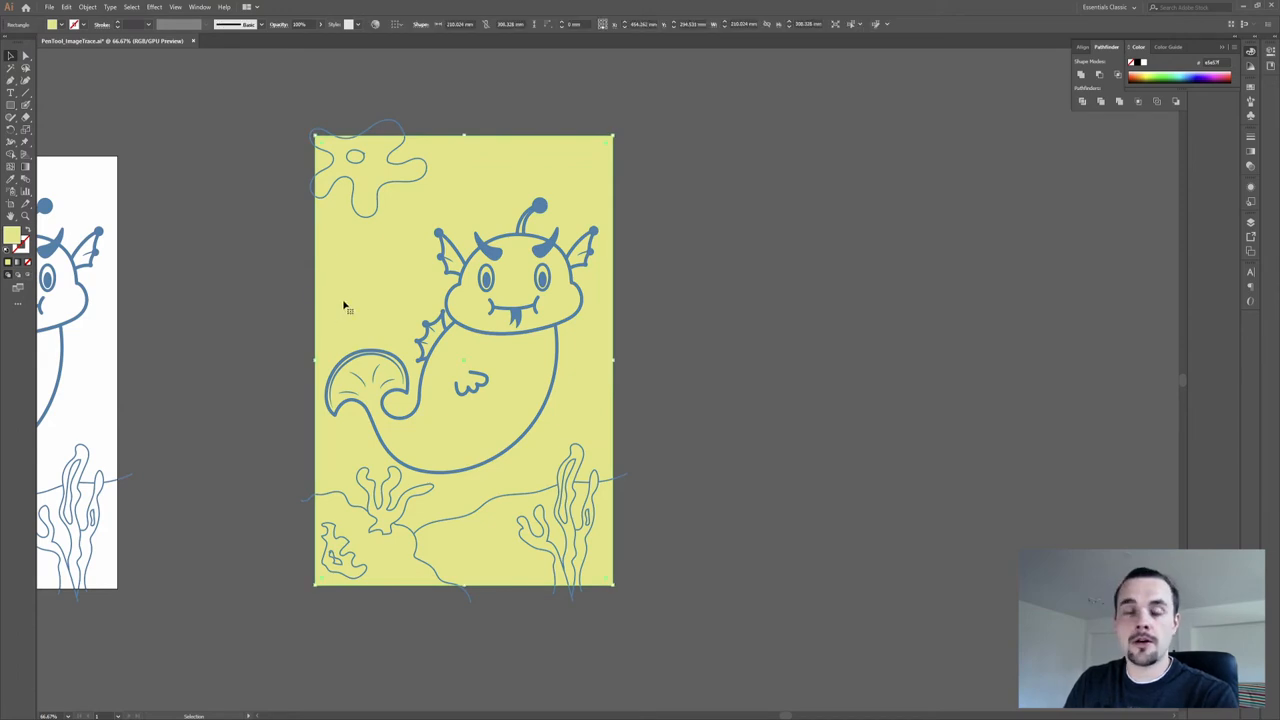
pyautogui.click(310, 190)
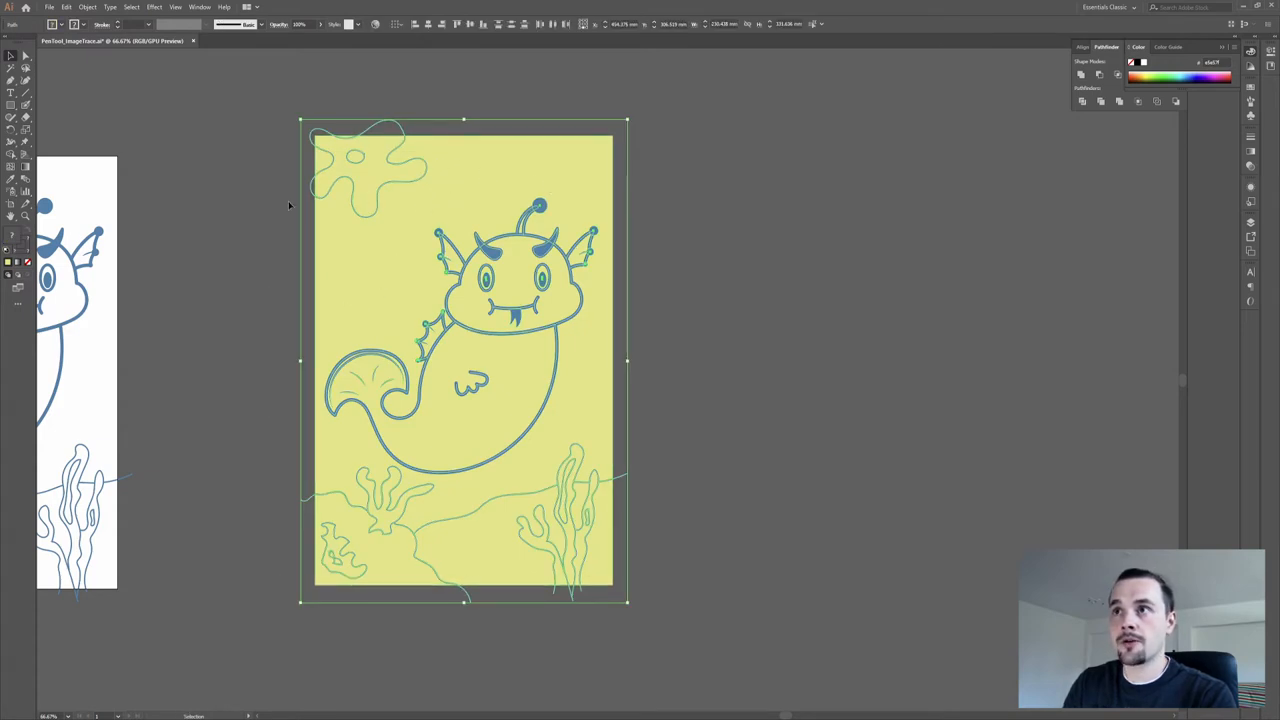
# Expand the selected artwork's appearance, fills and strokes, then confirm the pale yellow backdrop colour
pyautogui.click(88, 8)
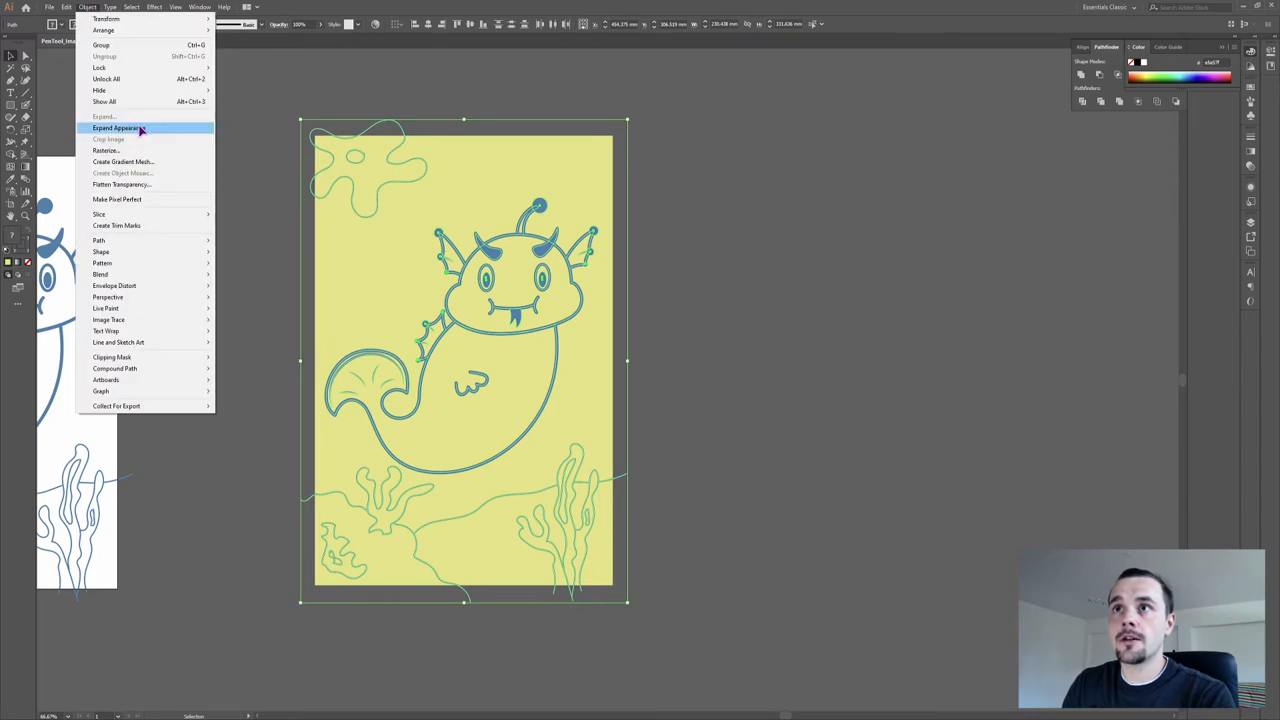
pyautogui.click(118, 128)
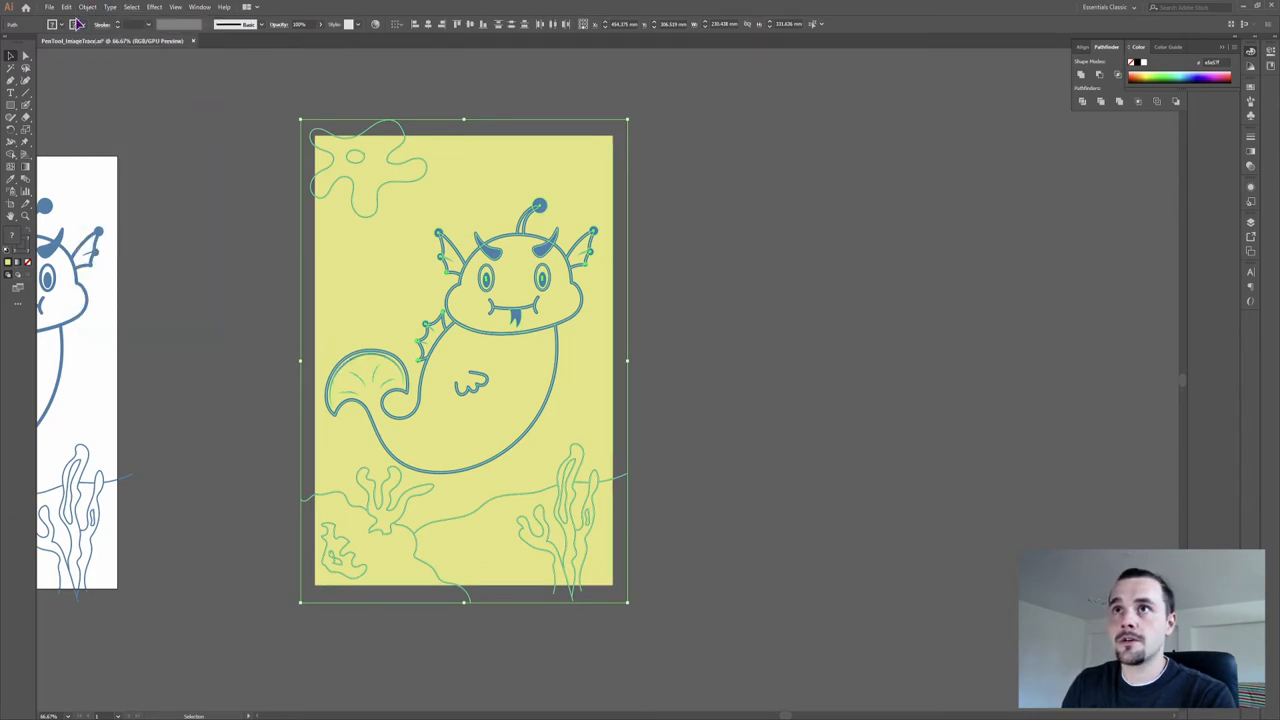
pyautogui.click(88, 8)
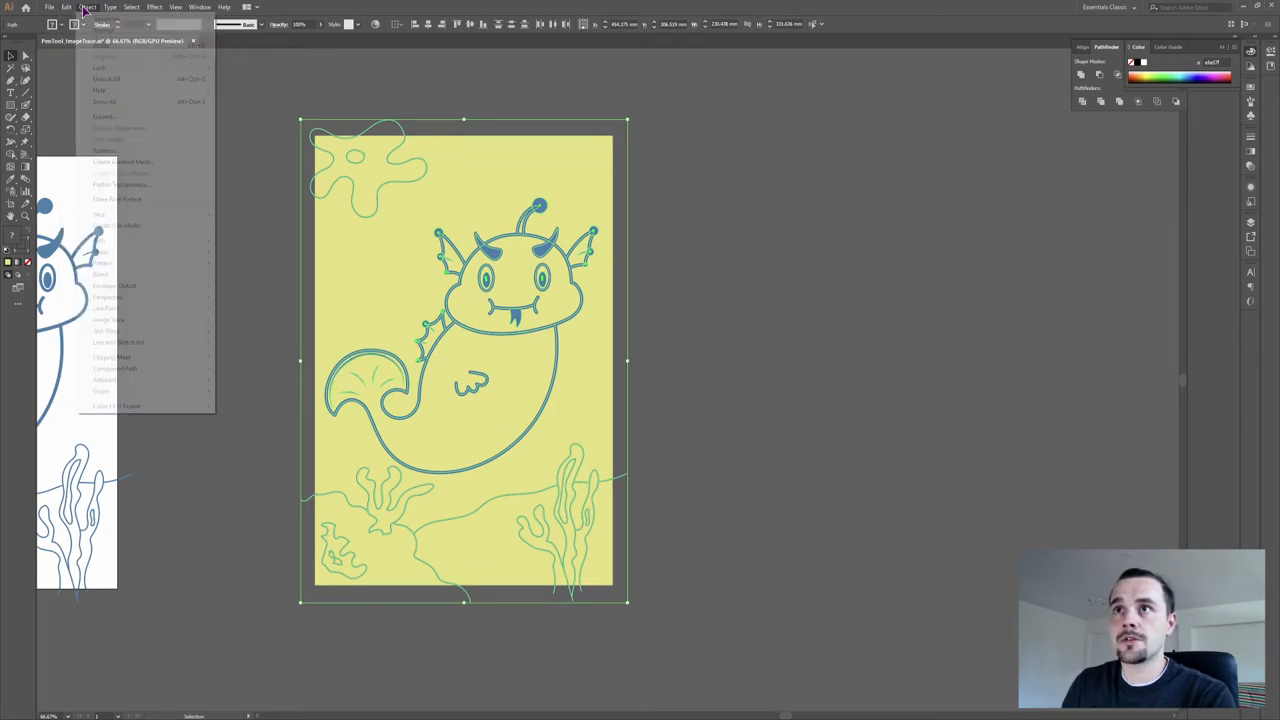
pyautogui.click(104, 114)
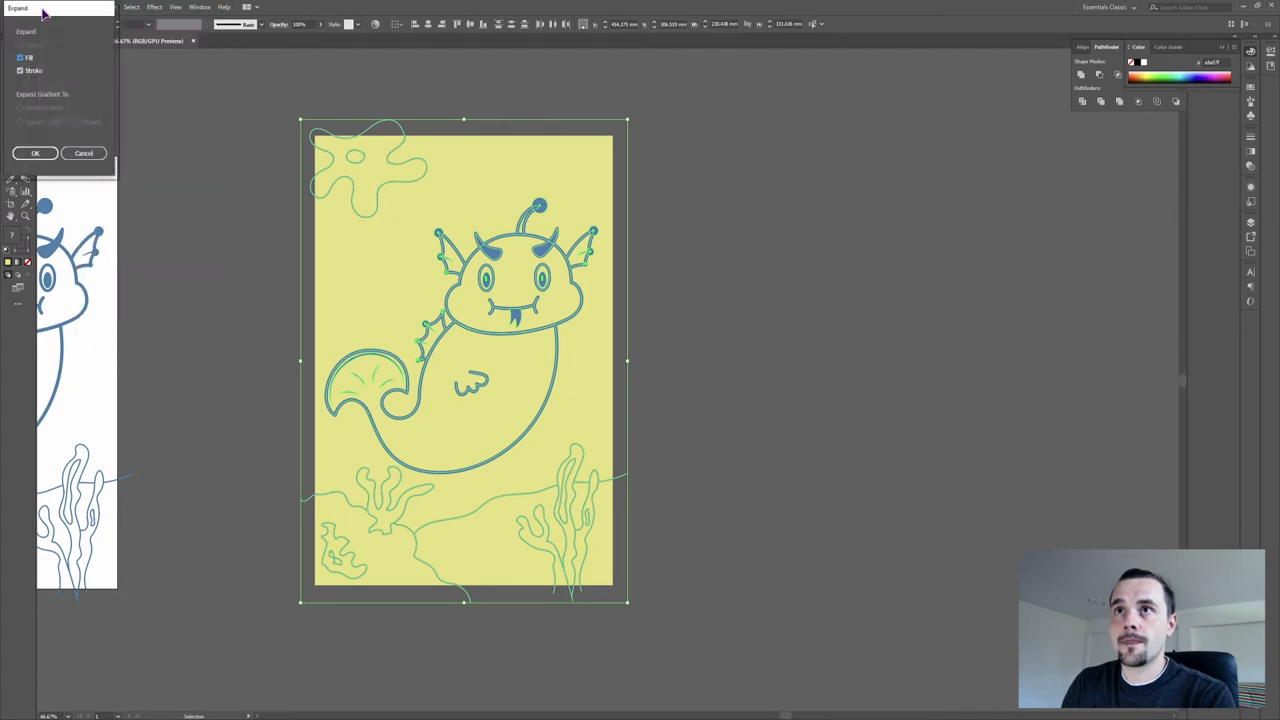
pyautogui.click(36, 152)
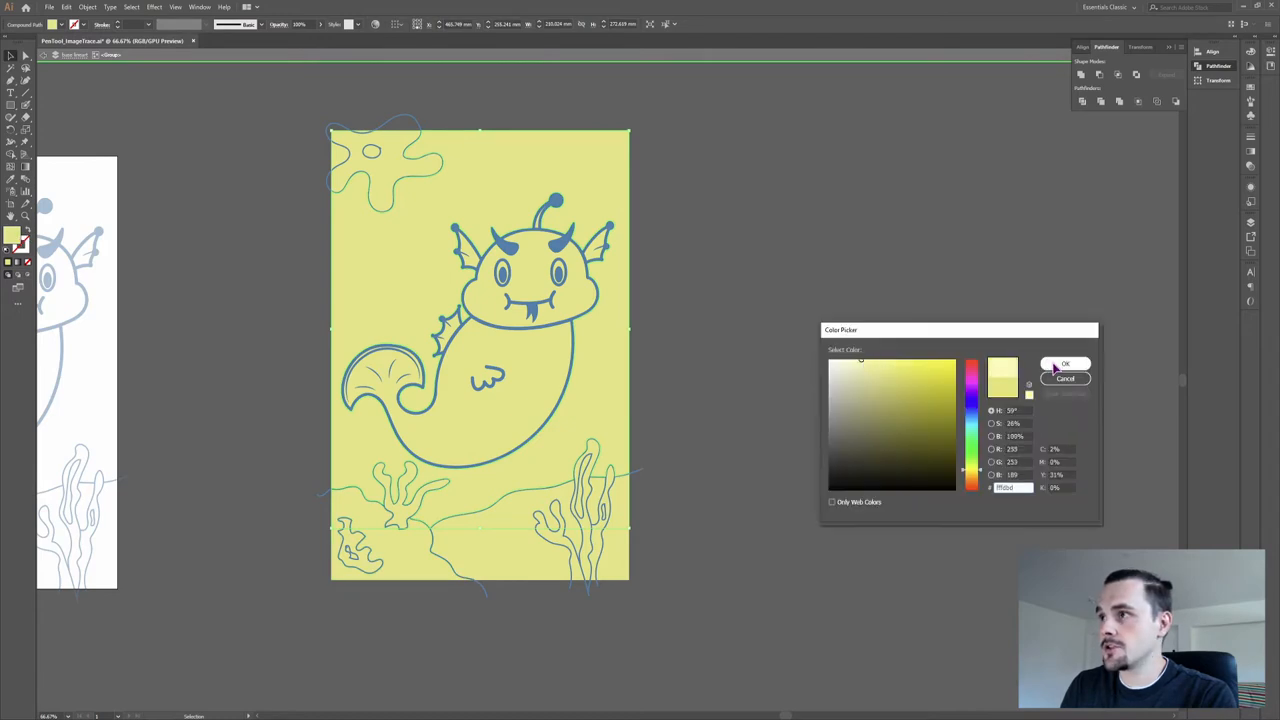
pyautogui.click(1064, 364)
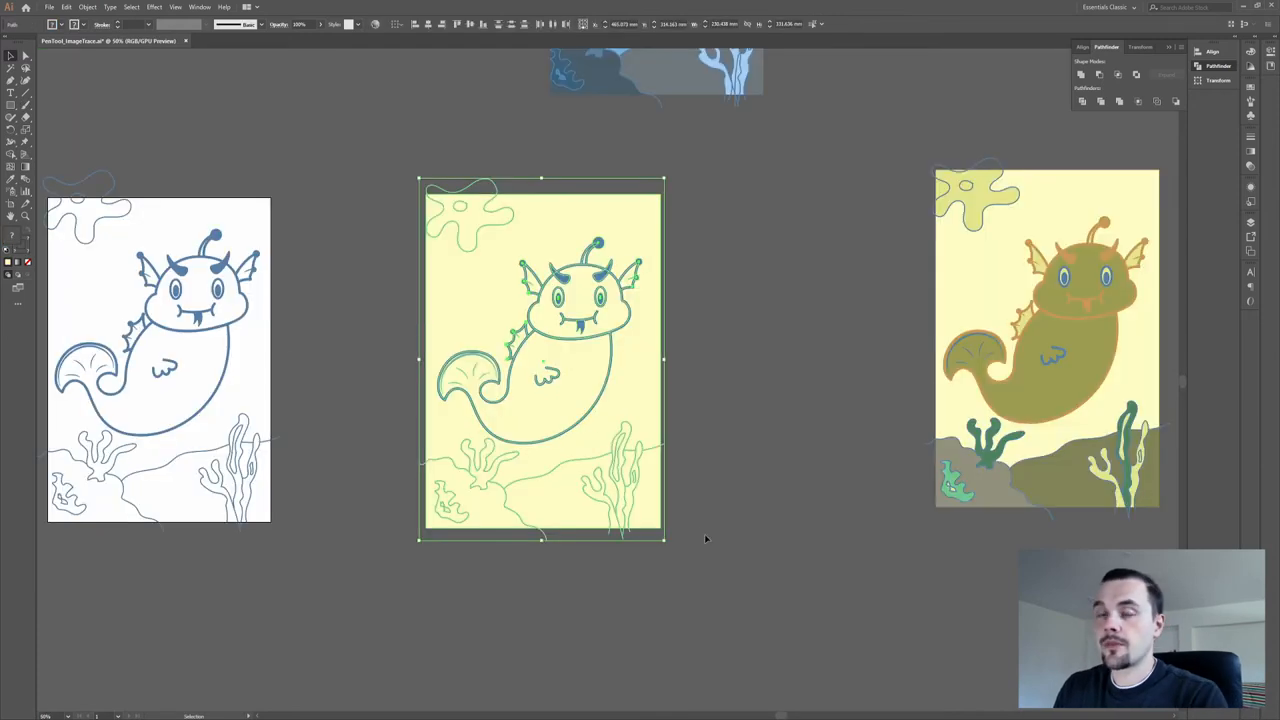
pyautogui.moveTo(536, 330)
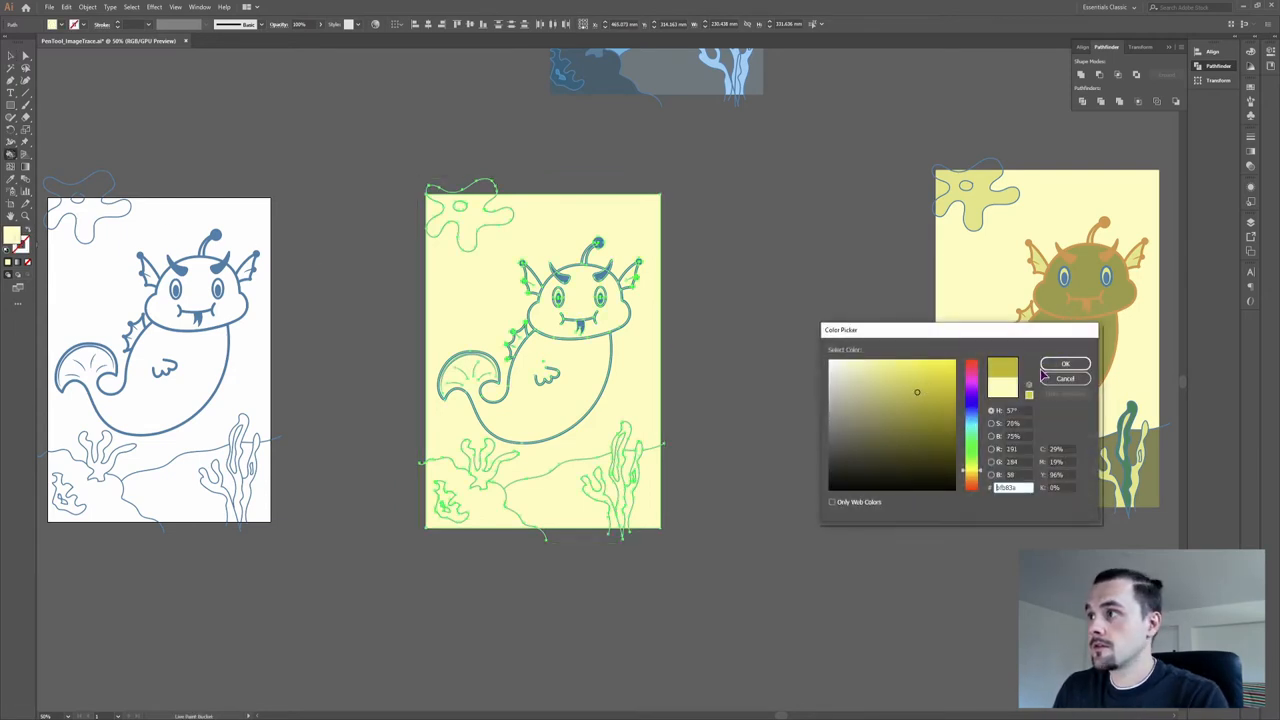
# Convert the yellow-backed copy to a Live Paint group, accepting the discarded-attributes warning
pyautogui.click(1064, 364)
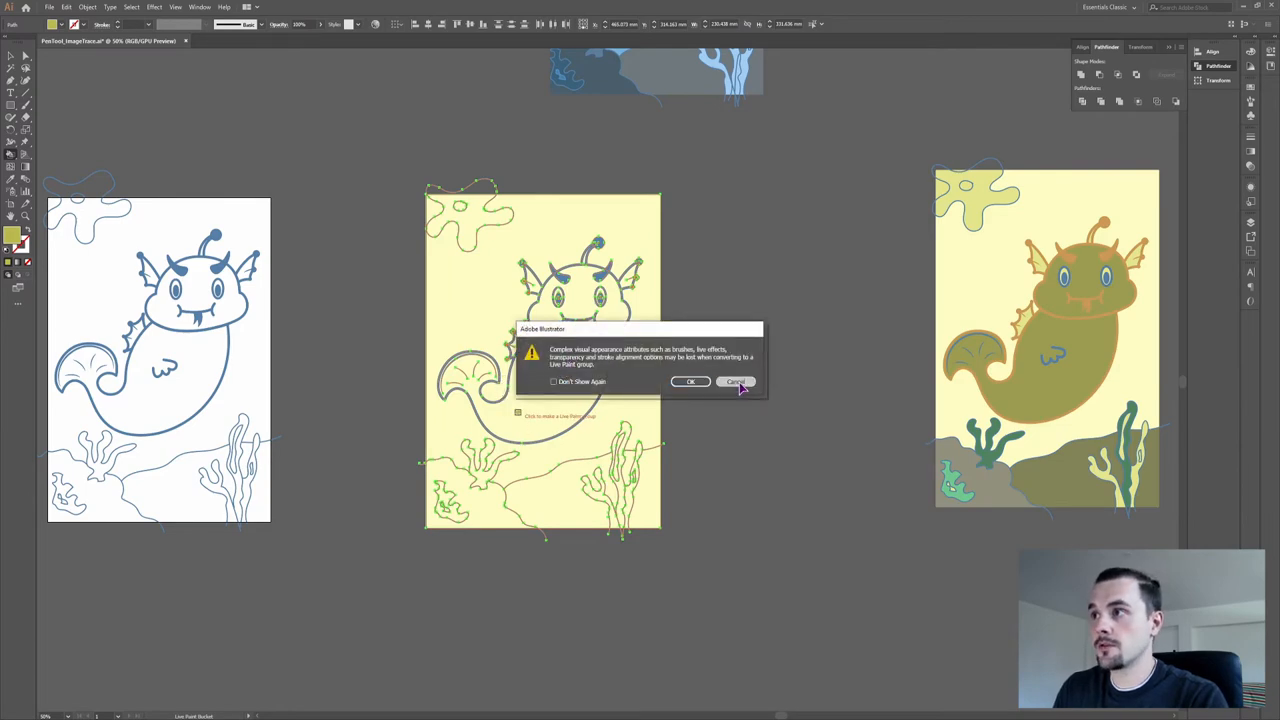
pyautogui.click(690, 382)
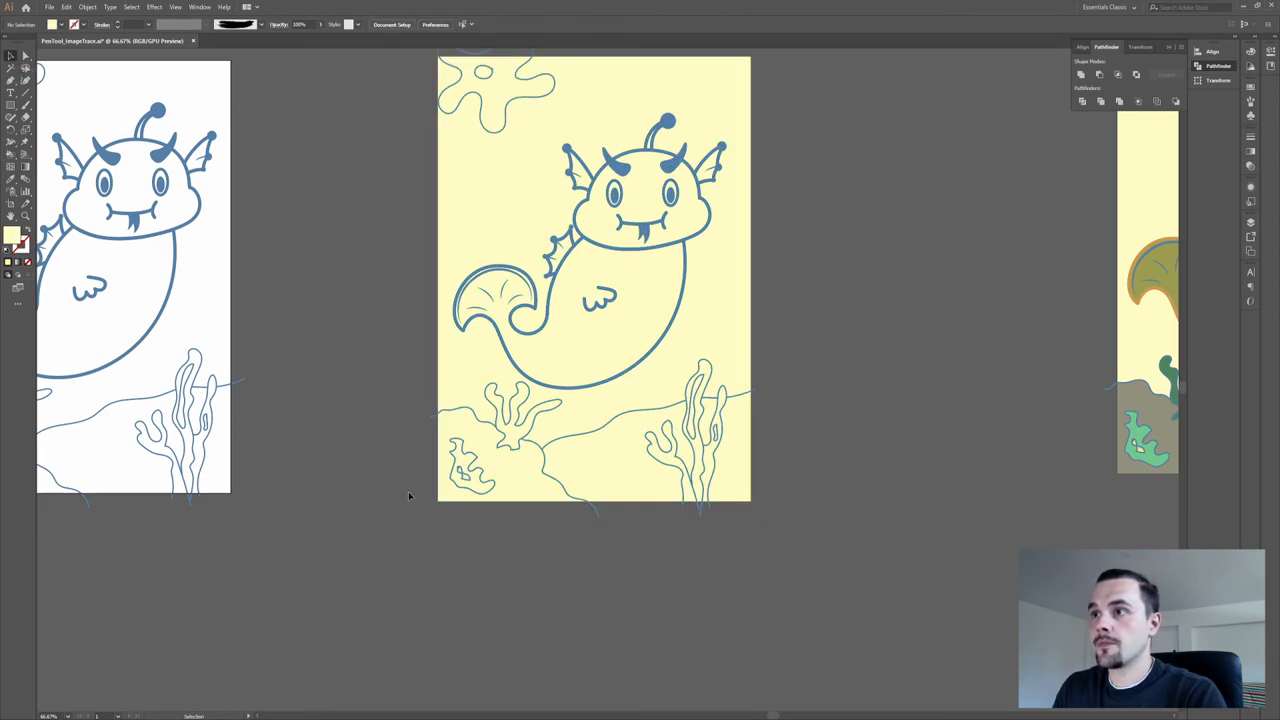
# Fill the regions with the Live Paint Bucket and refill the monster's body light green inside the group
pyautogui.click(592, 280)
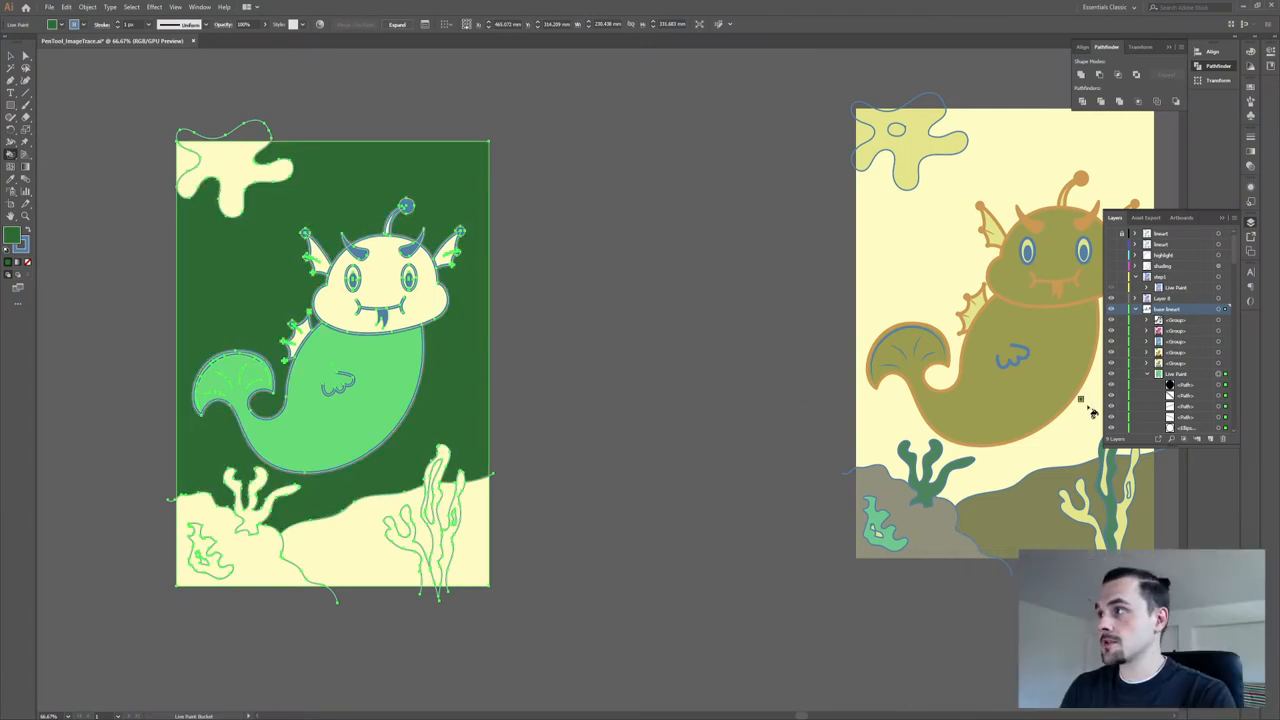
pyautogui.moveTo(1084, 410)
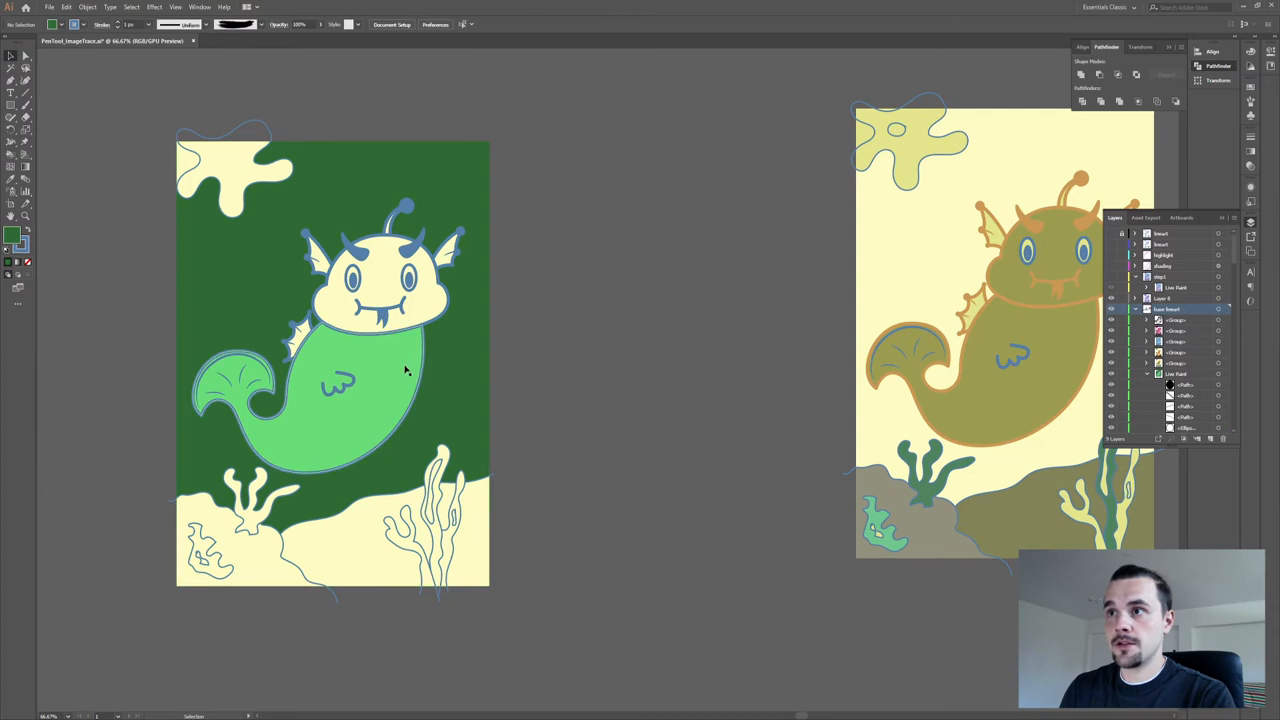
pyautogui.doubleClick(336, 400)
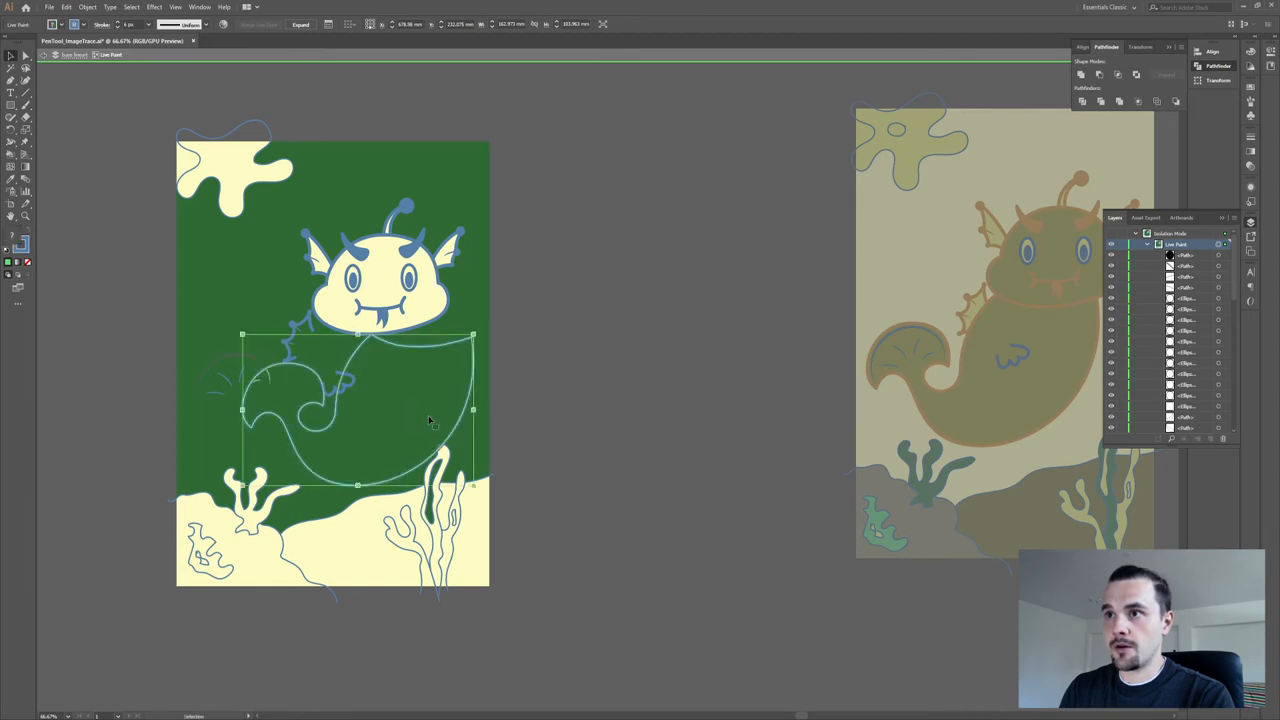
pyautogui.moveTo(430, 410); pyautogui.dragTo(364, 404)
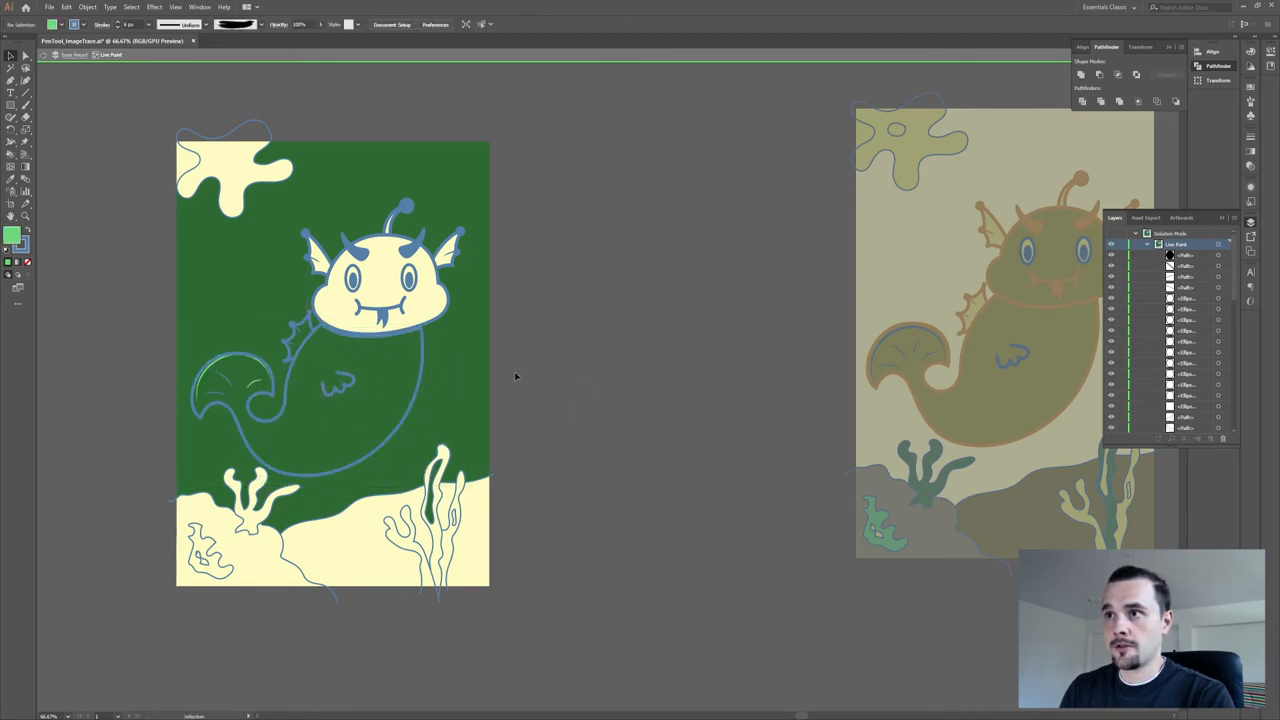
pyautogui.click(340, 400)
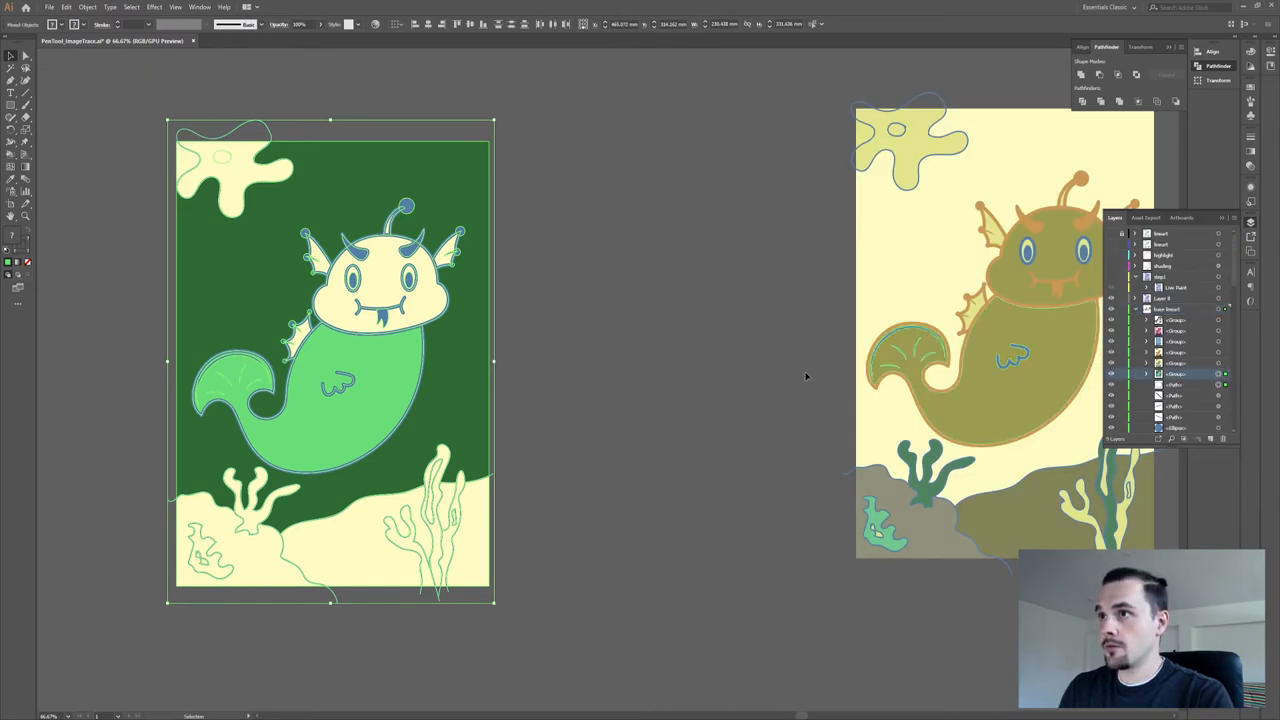
# Enter the Live Paint group to refill the monster pink, water light blue and seabed purple
pyautogui.doubleClick(376, 376)
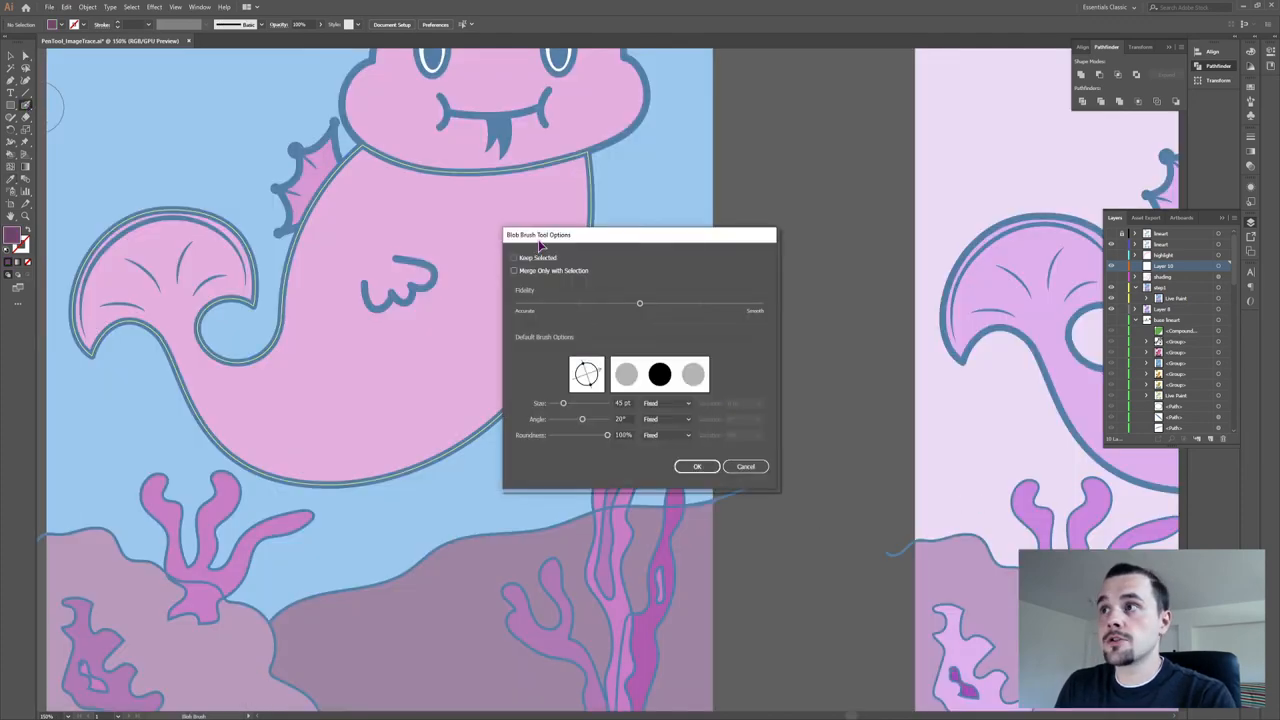
# Paint the dark purple flank shadow with the Blob Brush and set its opacity to 63%
pyautogui.click(696, 466)
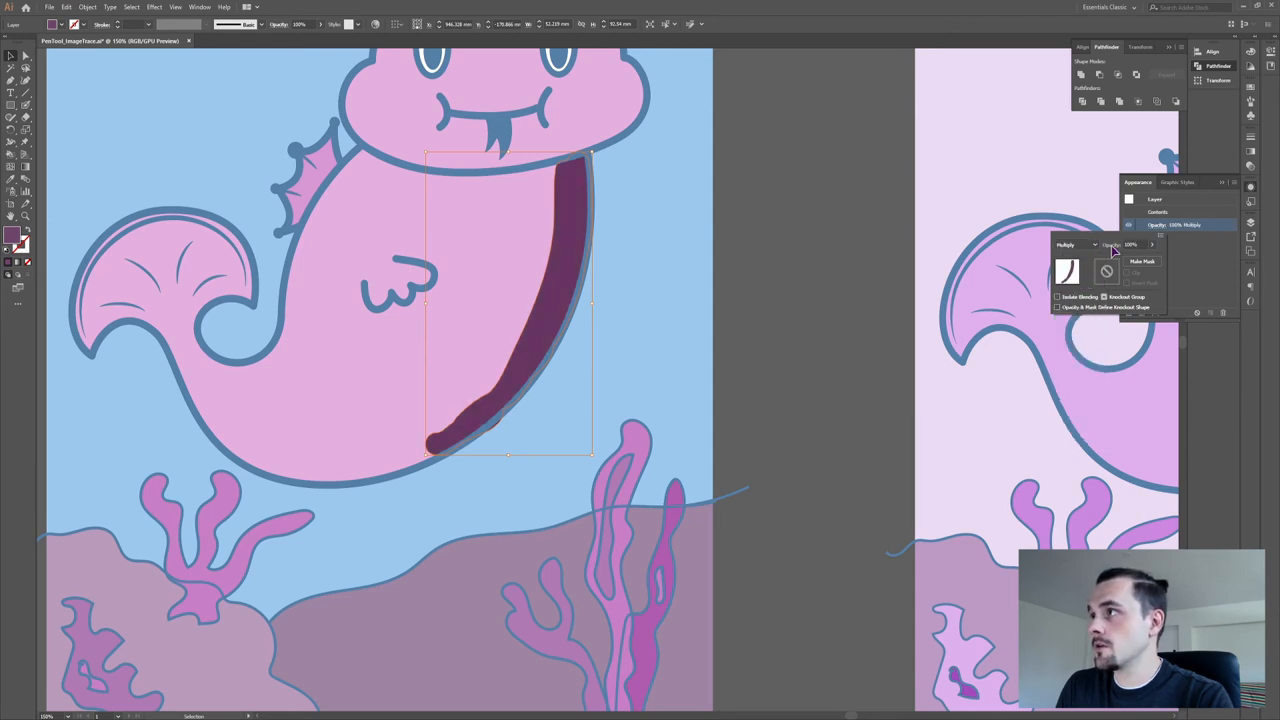
pyautogui.click(1132, 244)
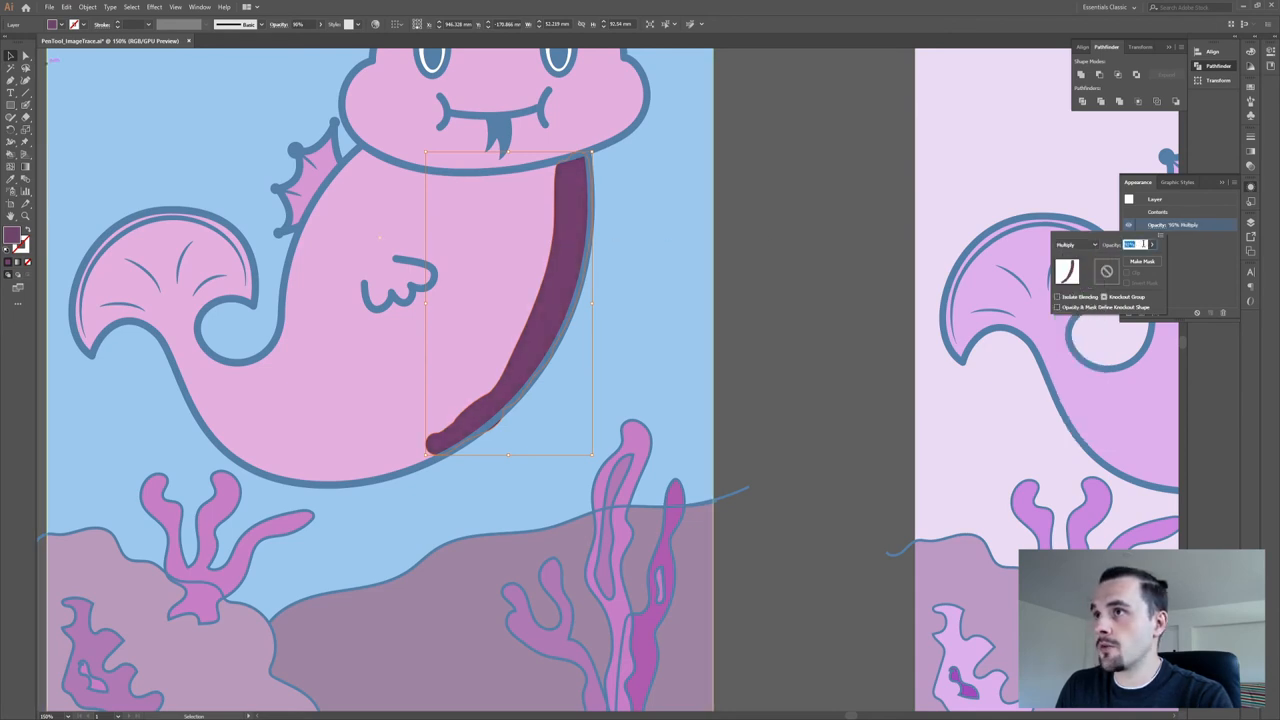
pyautogui.write('63')
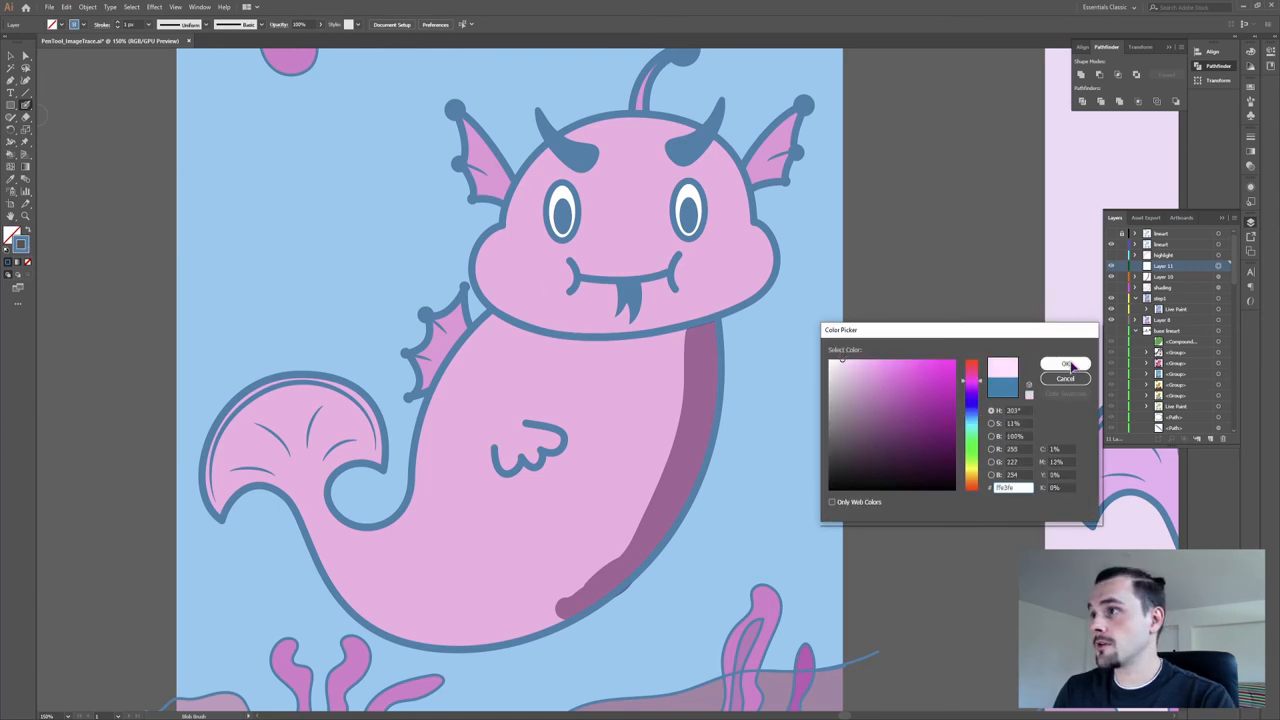
# Confirm a pale pink and dab a blush highlight spot on the monster's left cheek
pyautogui.click(1064, 364)
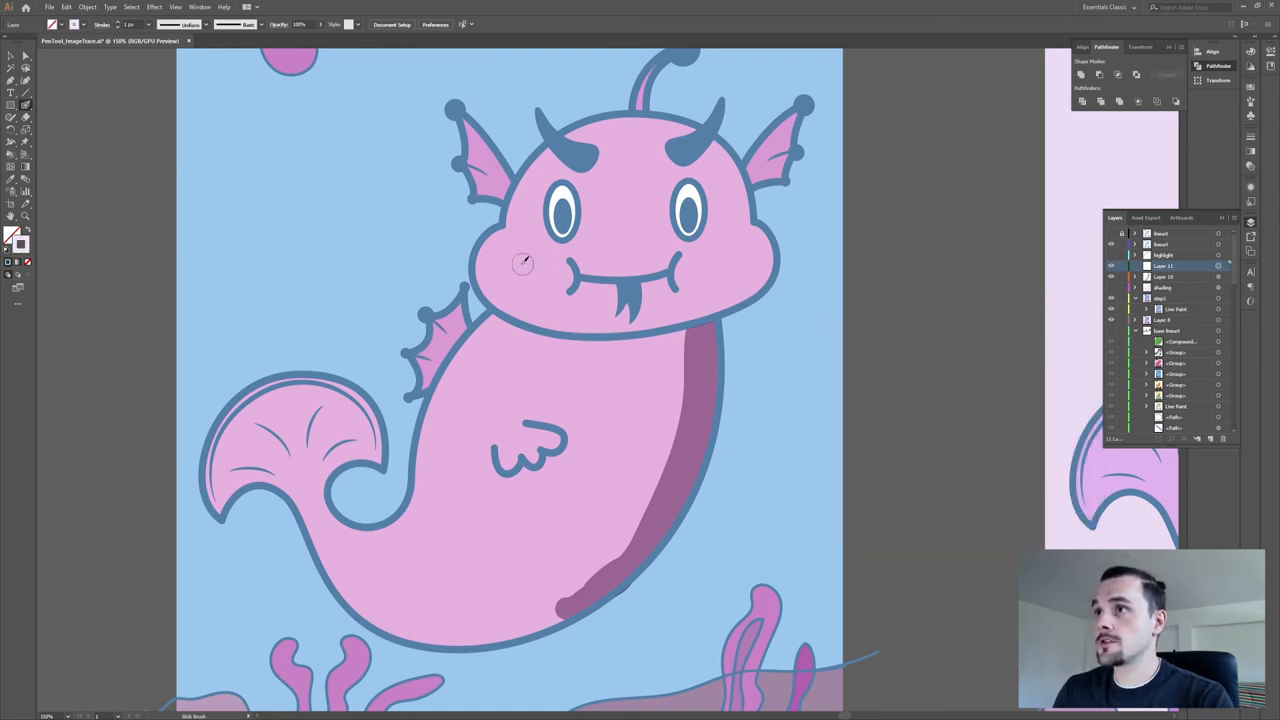
pyautogui.click(516, 264)
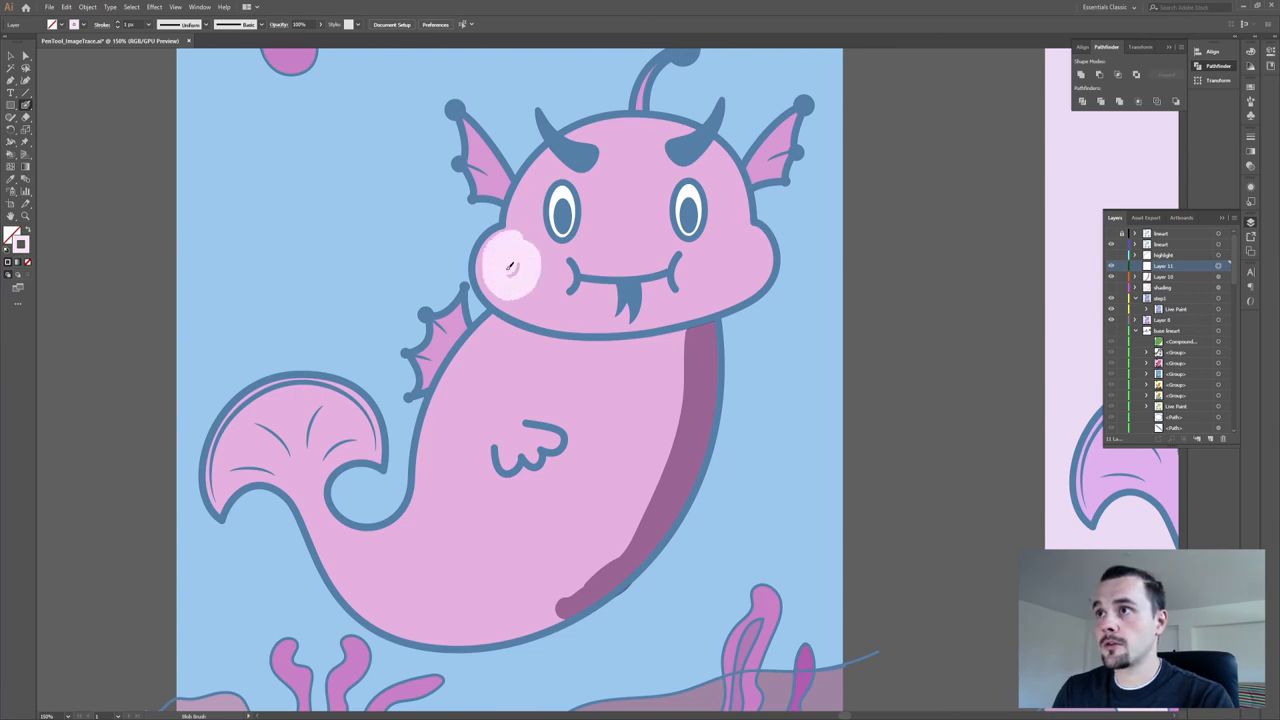